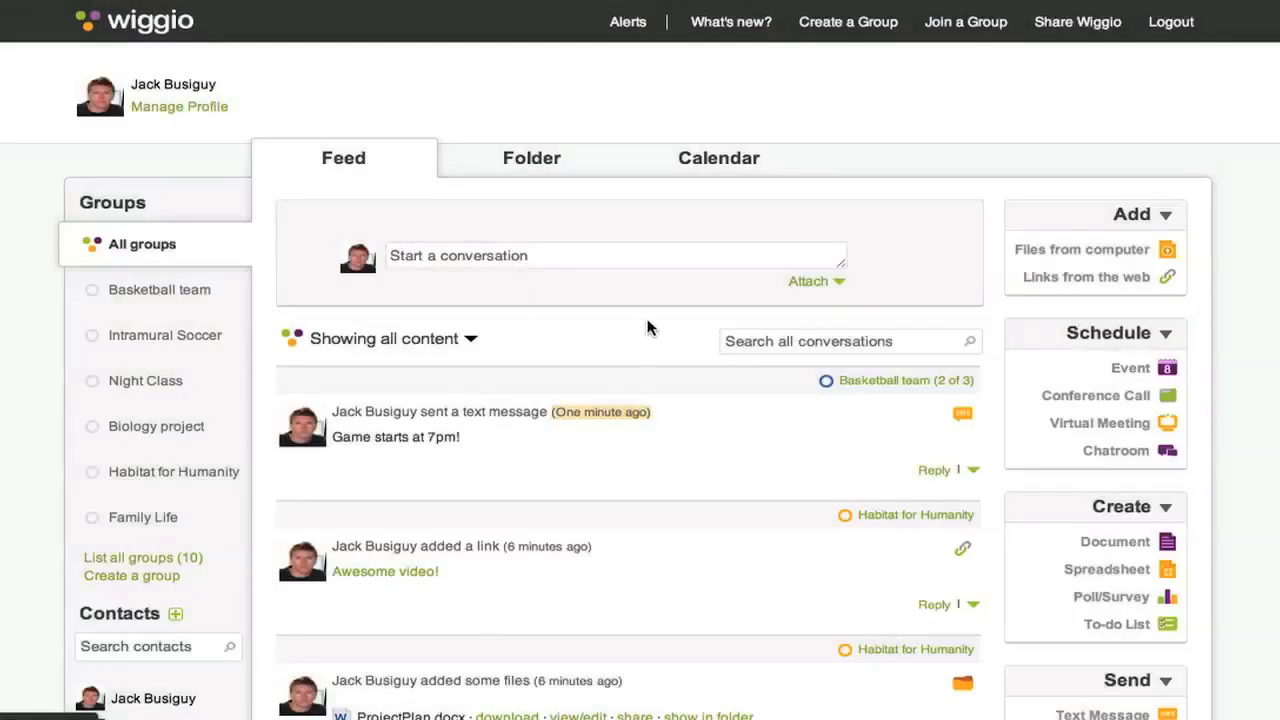
{"action": "mouse_move", "coordinate": [1004, 370]}
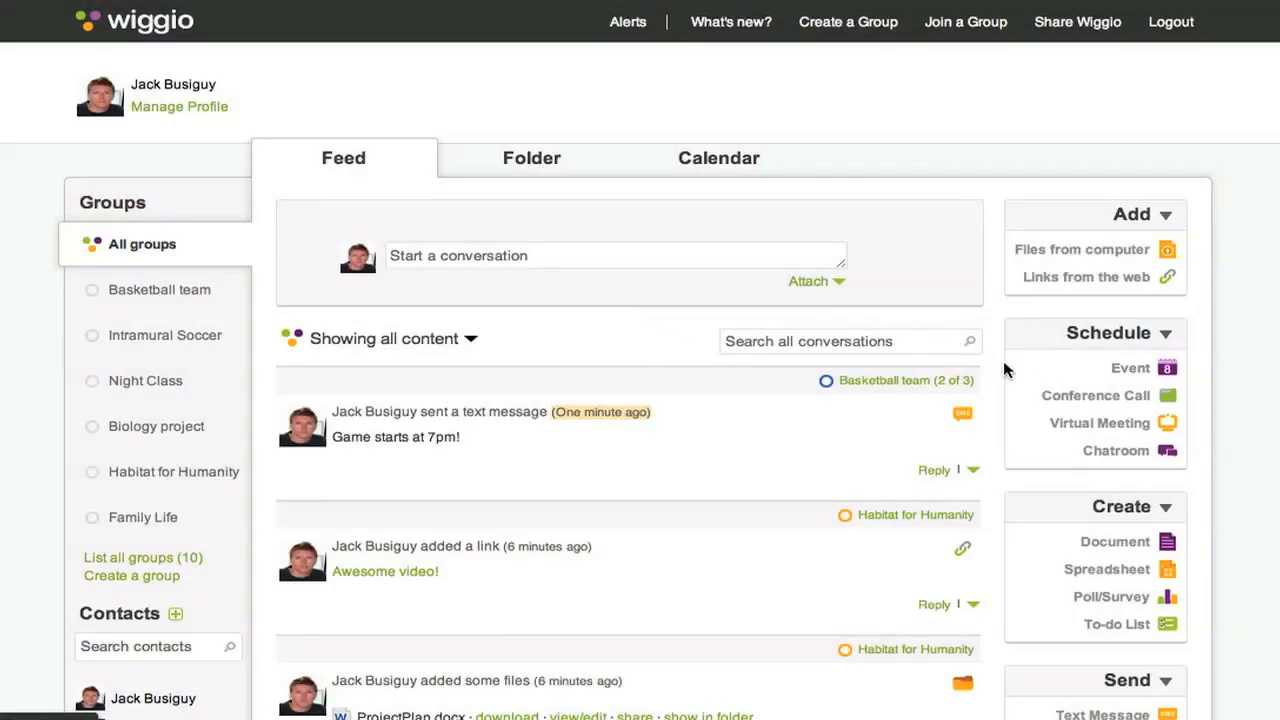
Start a new event named 'Practice' on 2/2/2012 and set its start time to 8:30 pm
{"action": "left_click", "coordinate": [1130, 368]}
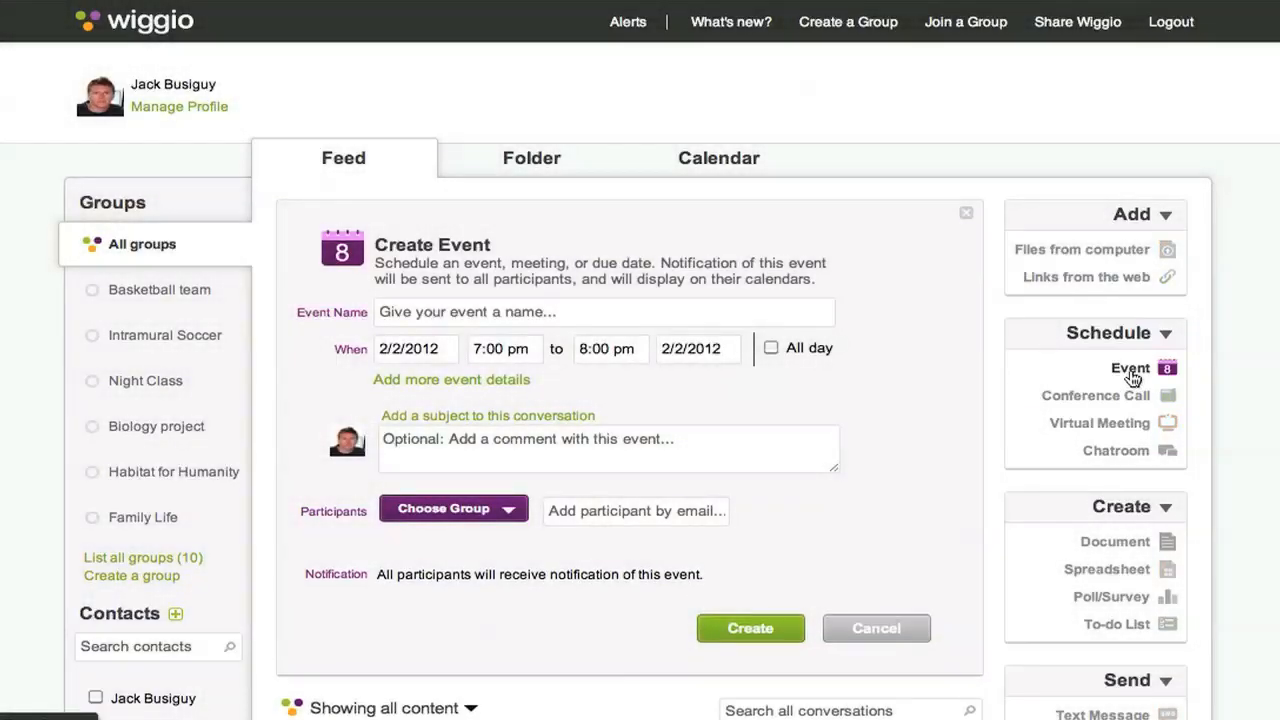
{"action": "type", "text": "Pr"}
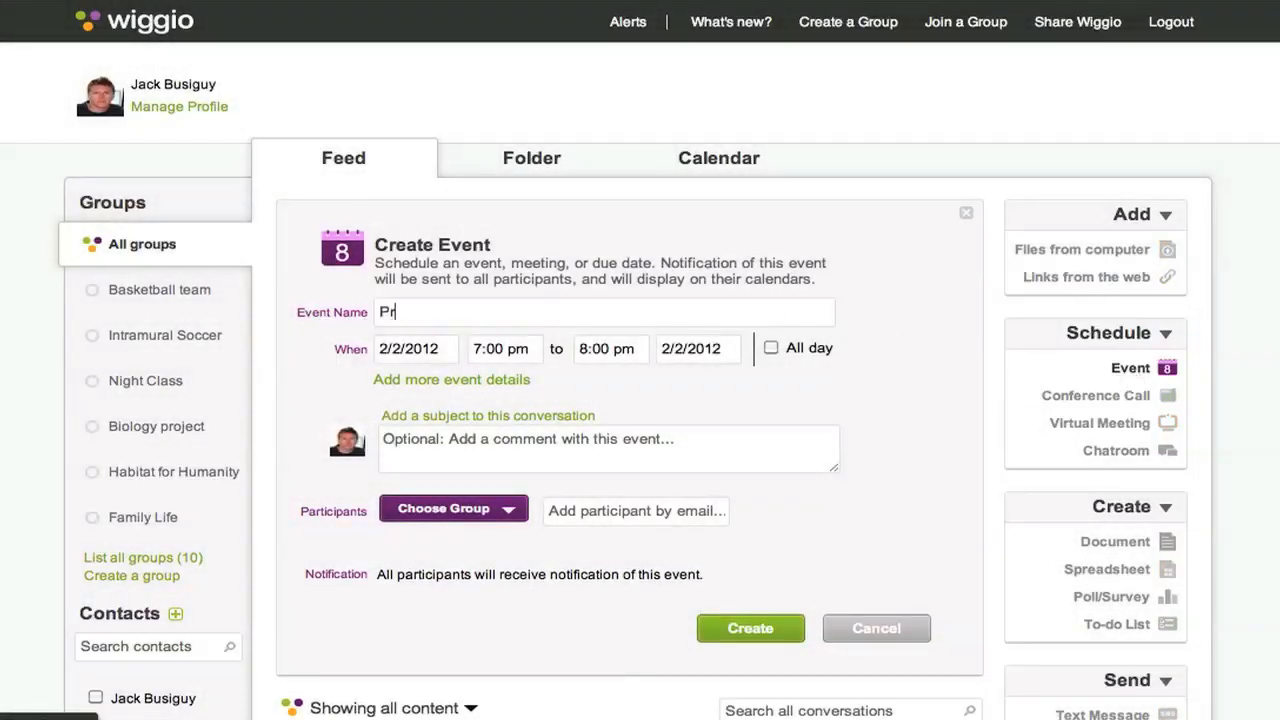
{"action": "type", "text": "actice"}
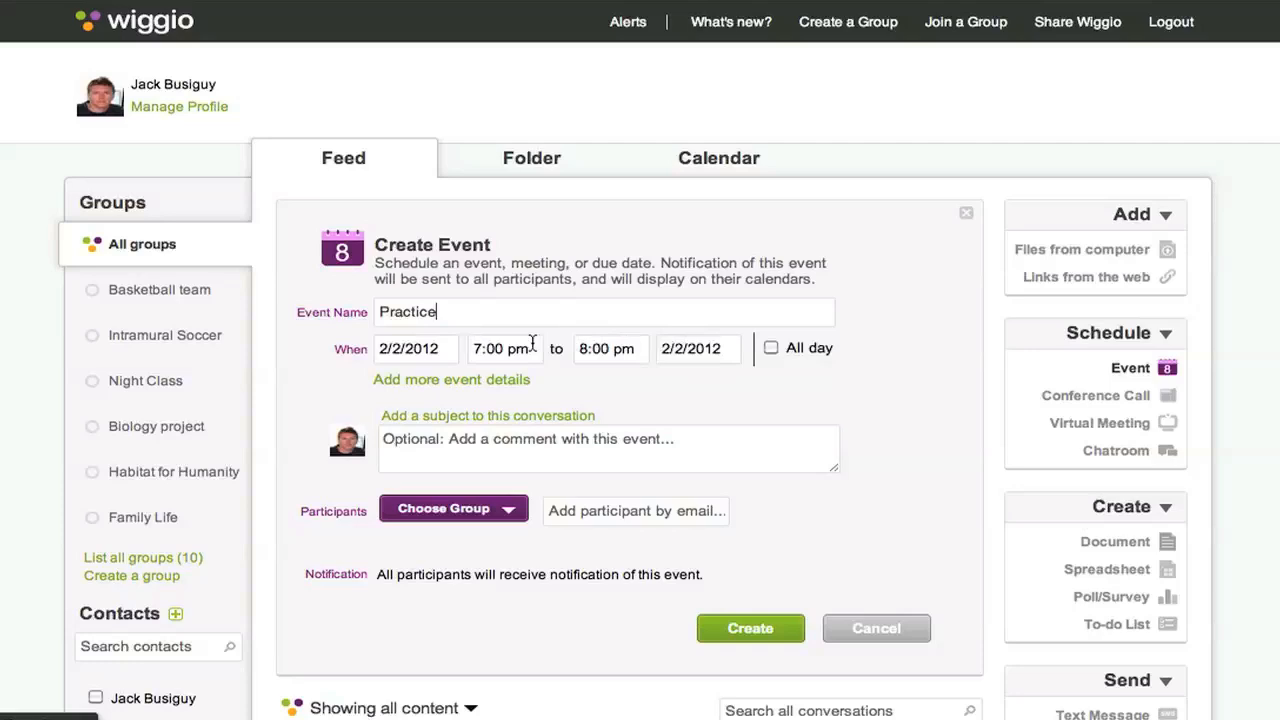
{"action": "left_click", "coordinate": [500, 348]}
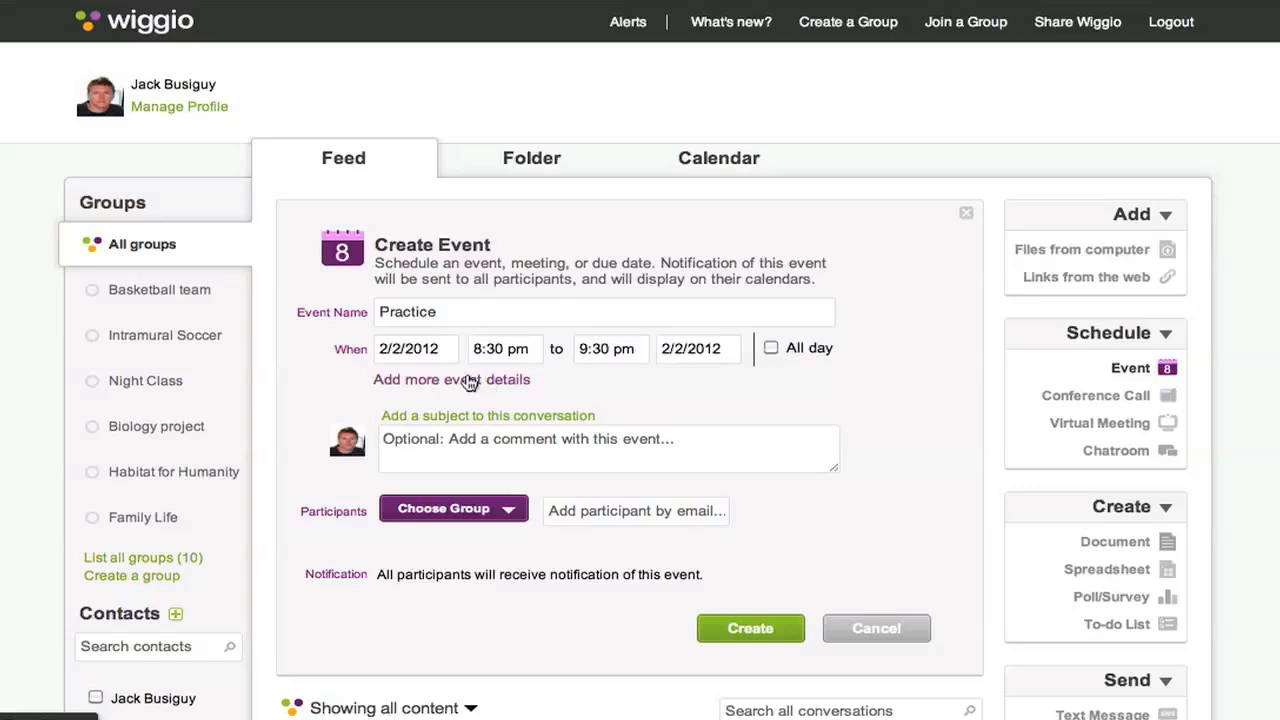
Add the location 'Sudbury' and the description 'Dress warm!' to the event details
{"action": "left_click", "coordinate": [452, 380]}
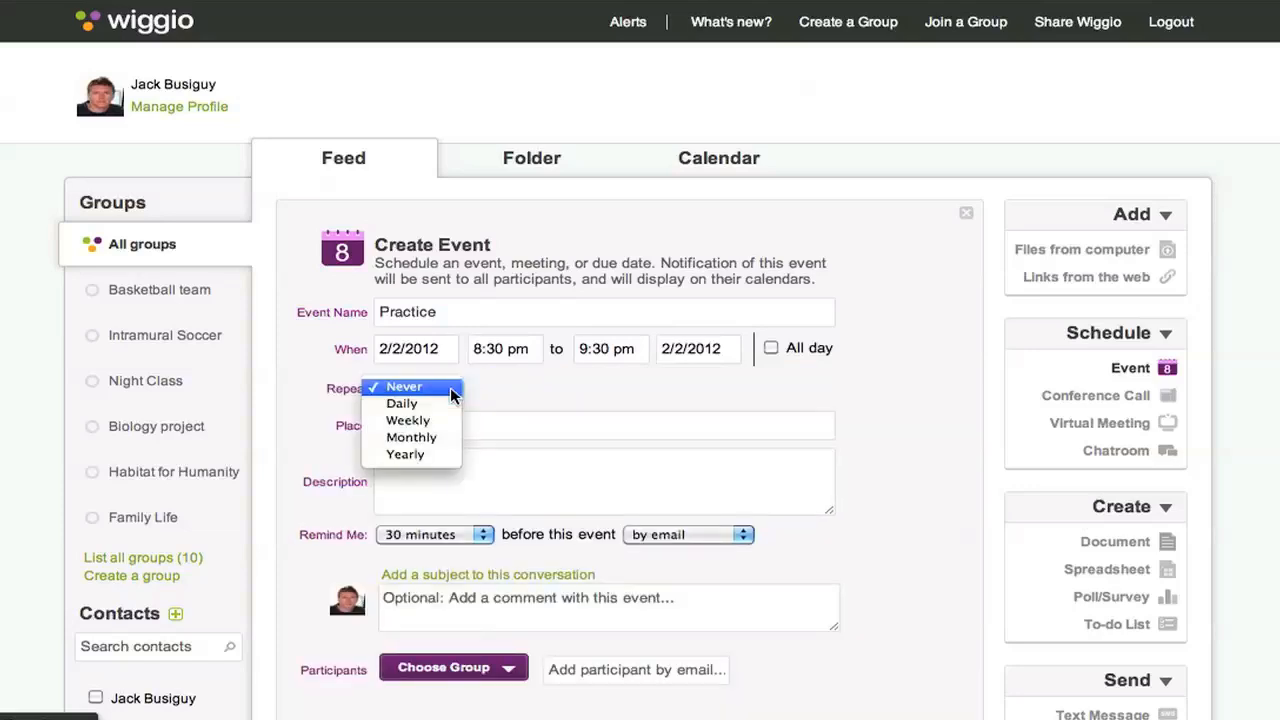
{"action": "left_click", "coordinate": [404, 386]}
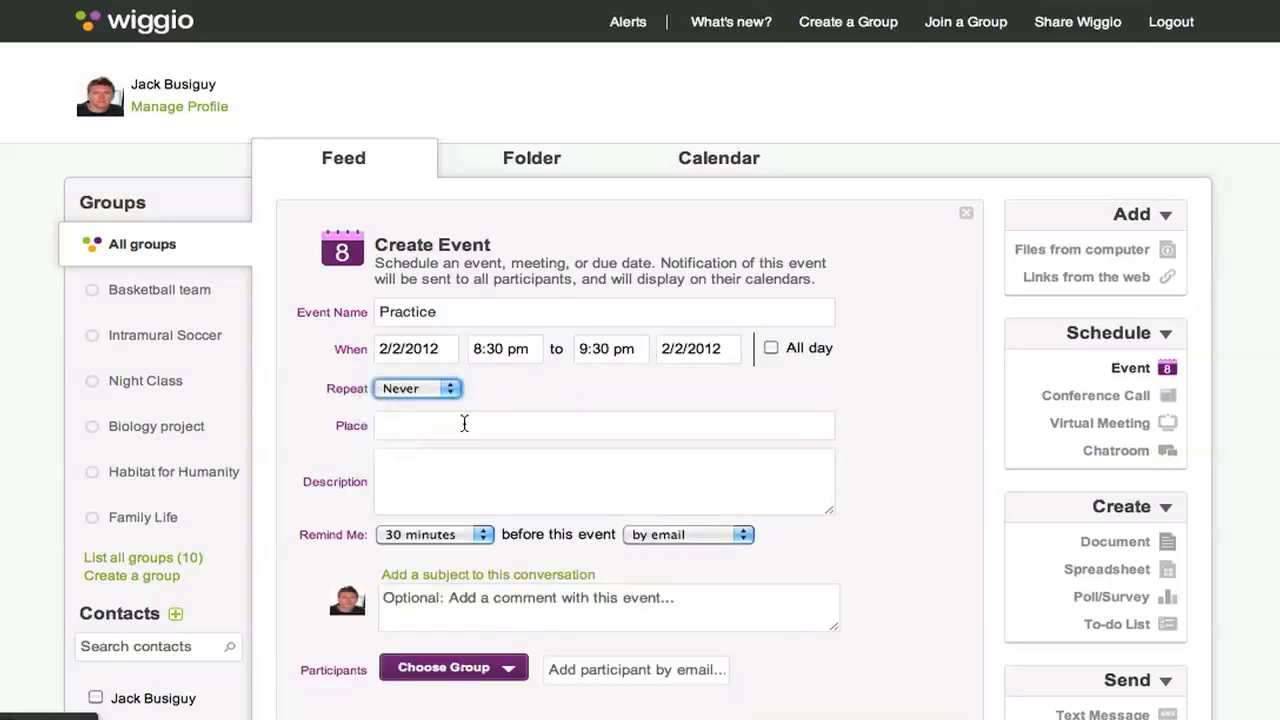
{"action": "type", "text": "Sud"}
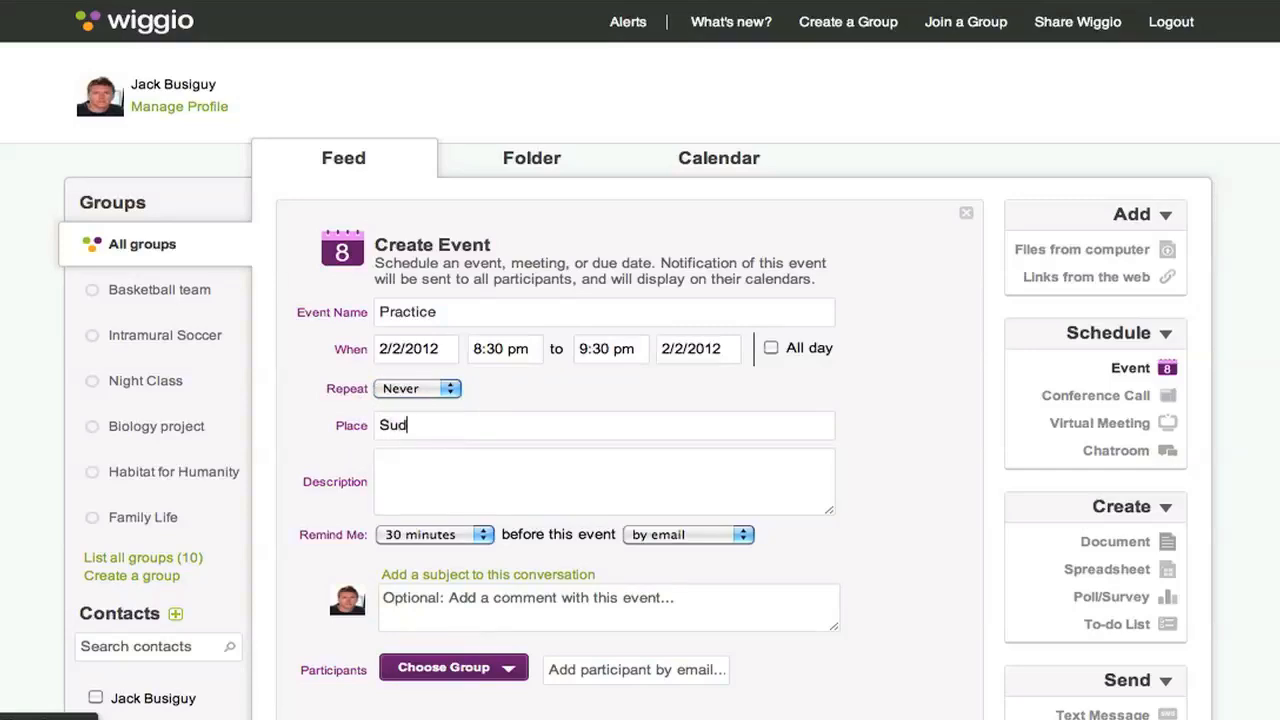
{"action": "type", "text": "bury"}
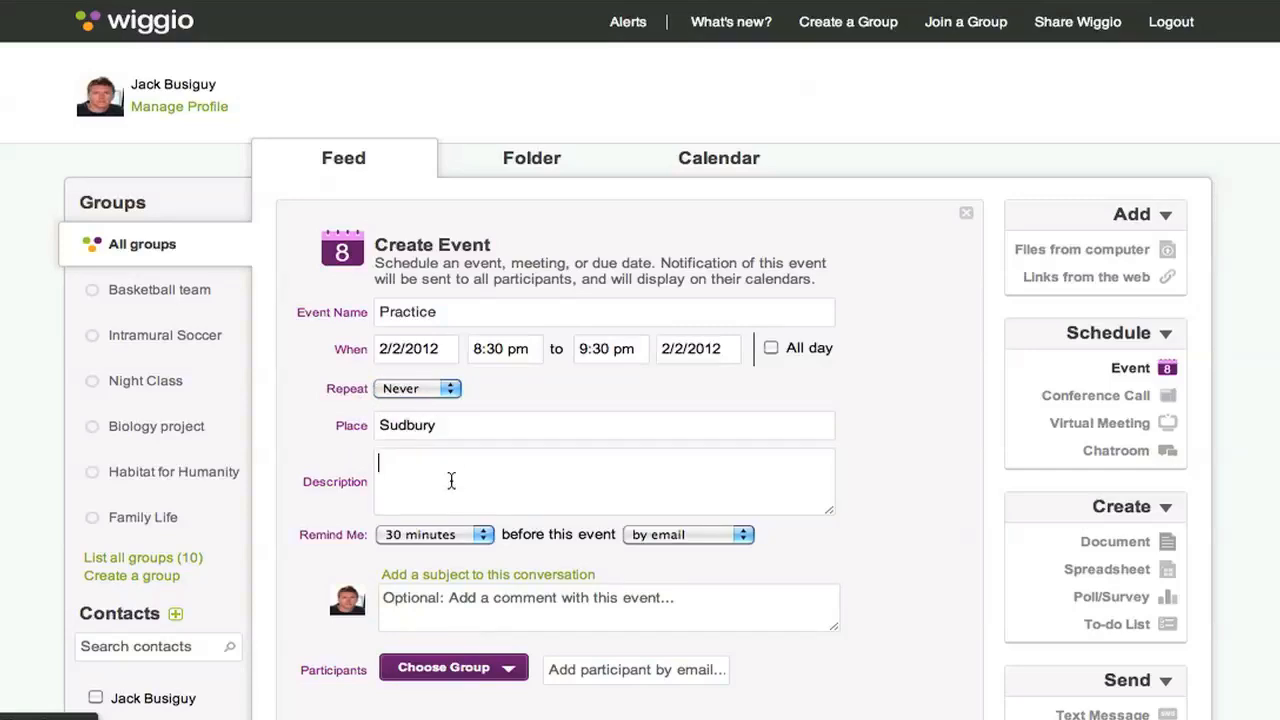
{"action": "type", "text": "Dress w"}
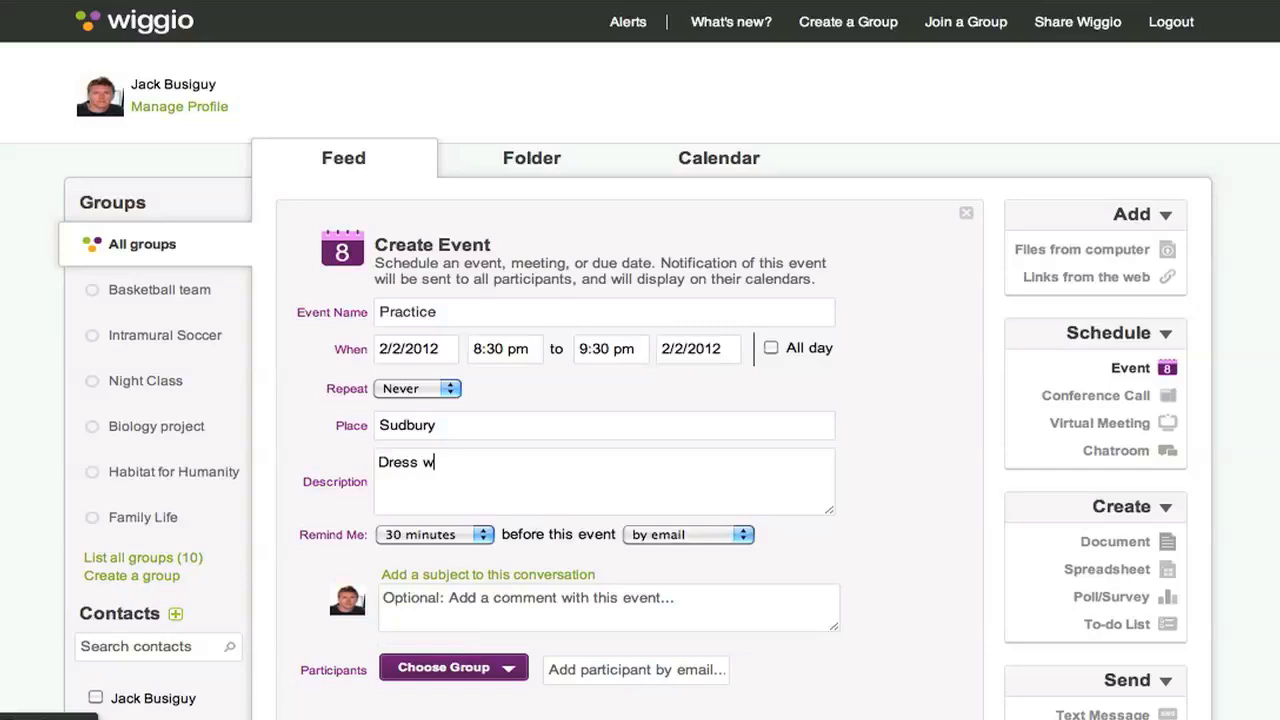
{"action": "type", "text": "arm!"}
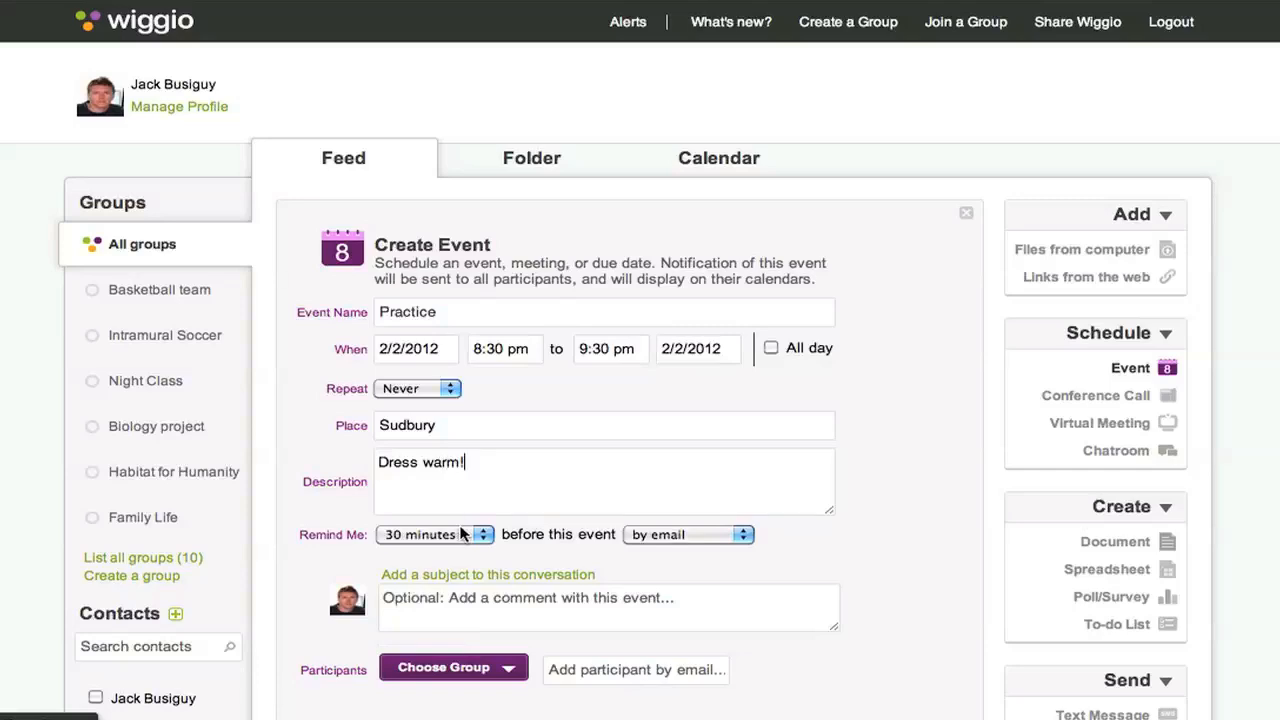
Set a reminder one hour before the event, sent by text message
{"action": "left_click", "coordinate": [434, 534]}
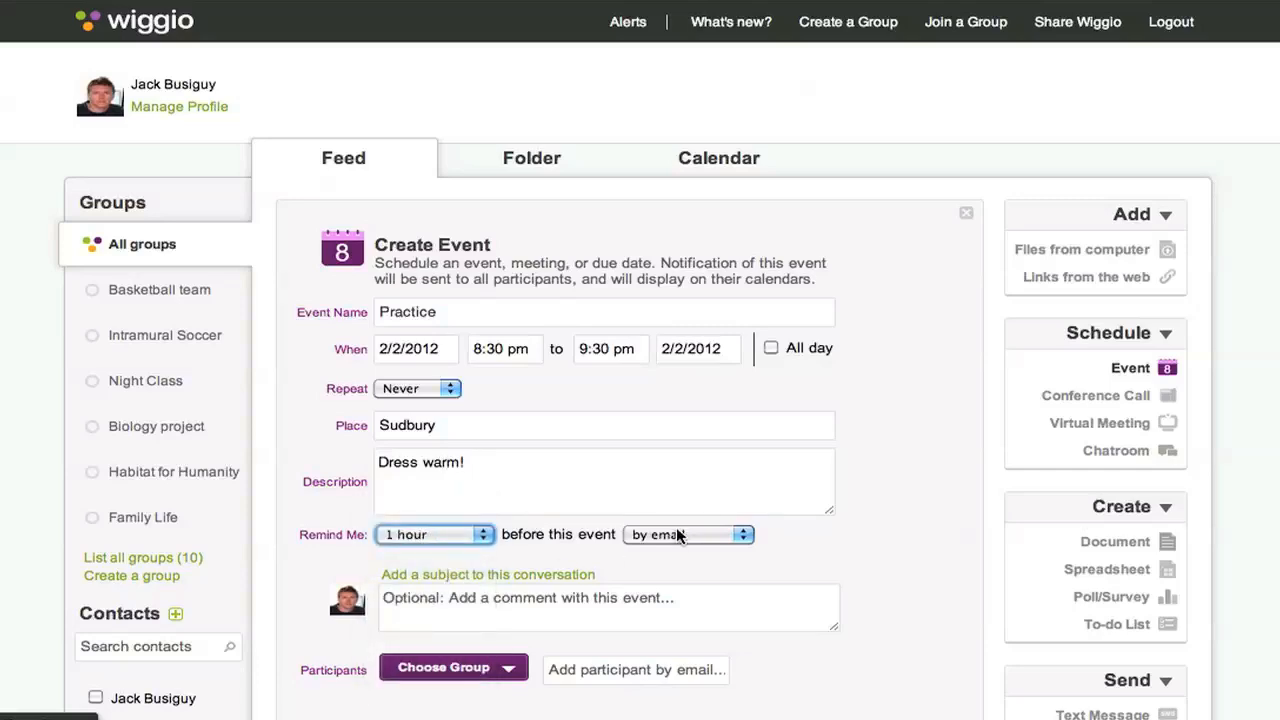
{"action": "left_click", "coordinate": [688, 534]}
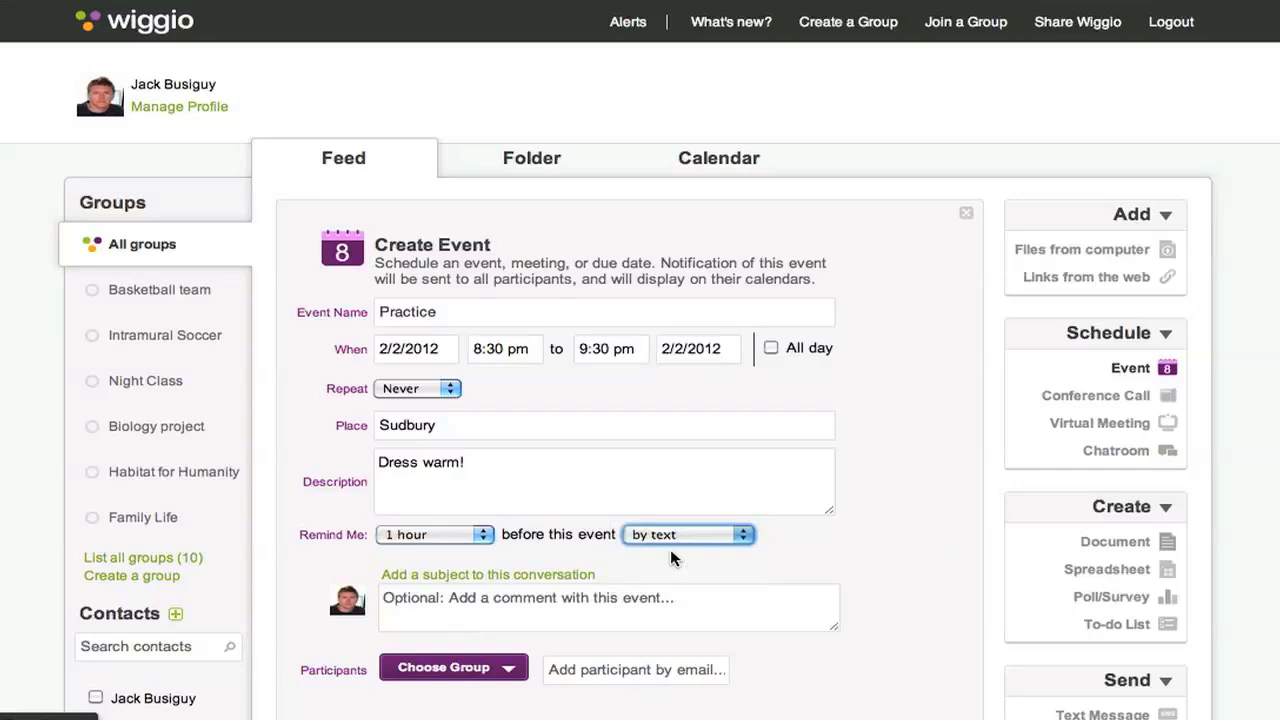
{"action": "scroll", "scroll_direction": "down", "scroll_amount": 3}
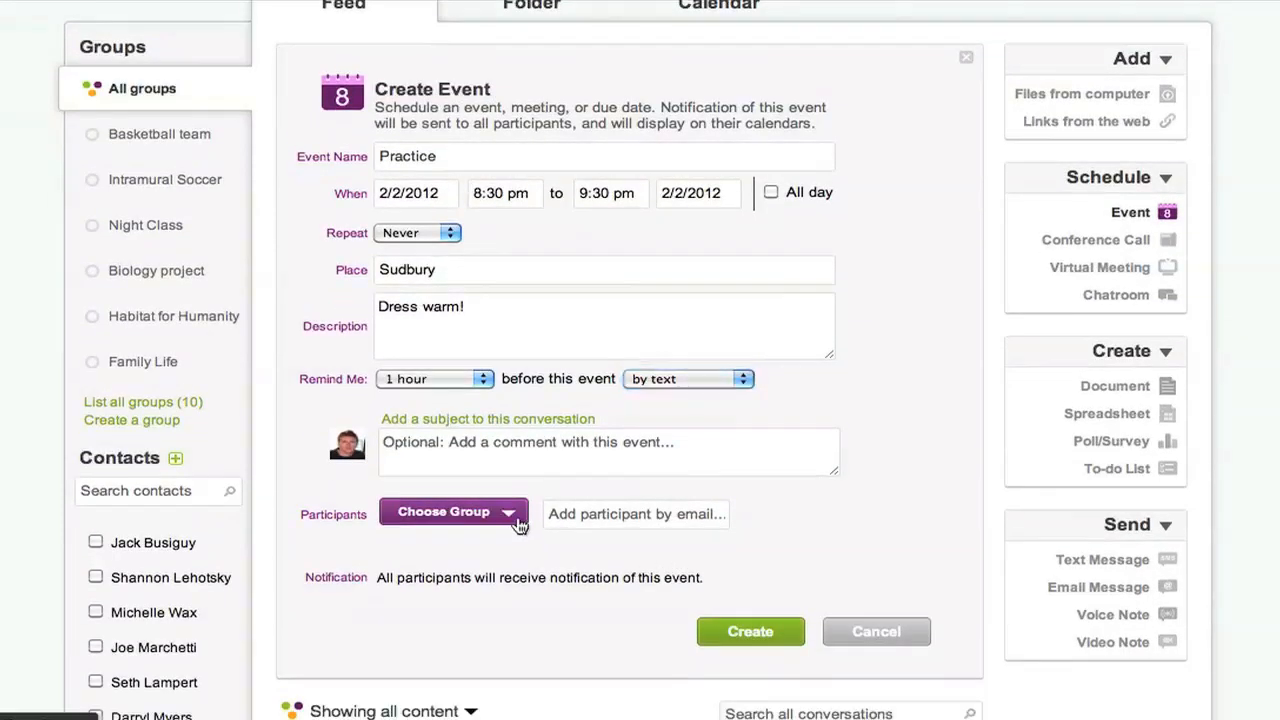
Invite the Intramural Soccer group and create the Practice event
{"action": "left_click", "coordinate": [452, 512]}
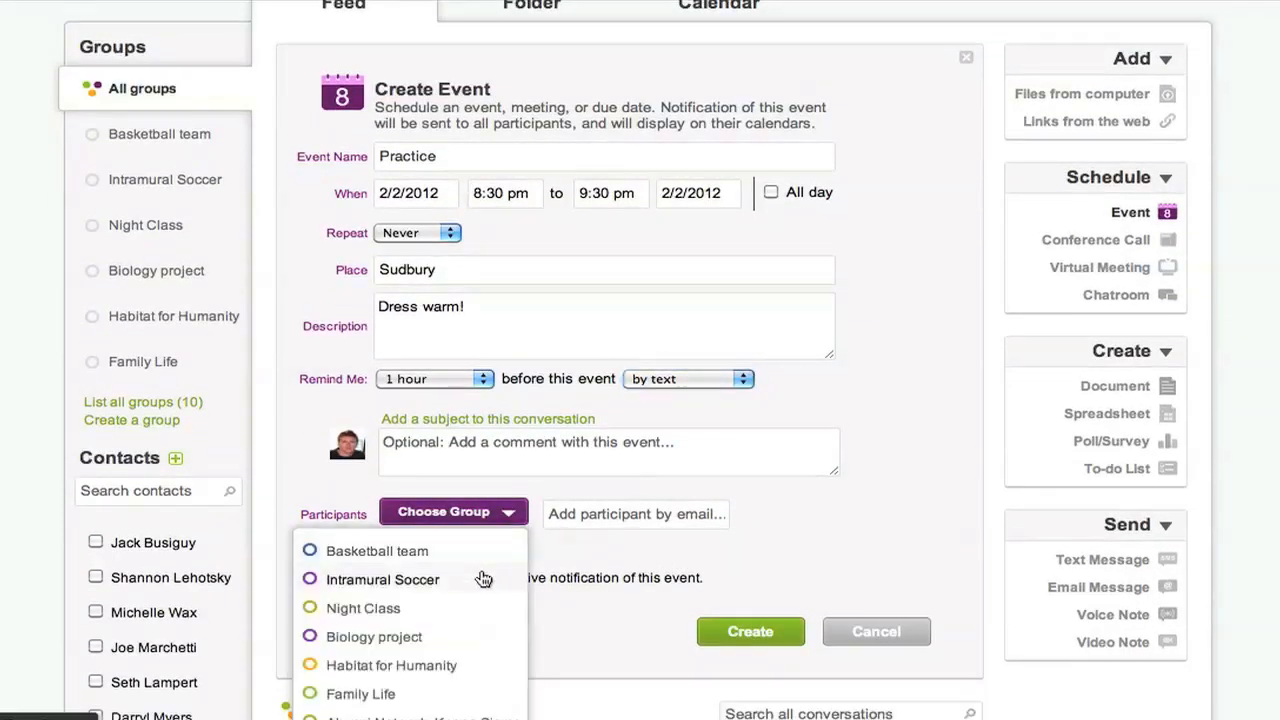
{"action": "left_click", "coordinate": [382, 580]}
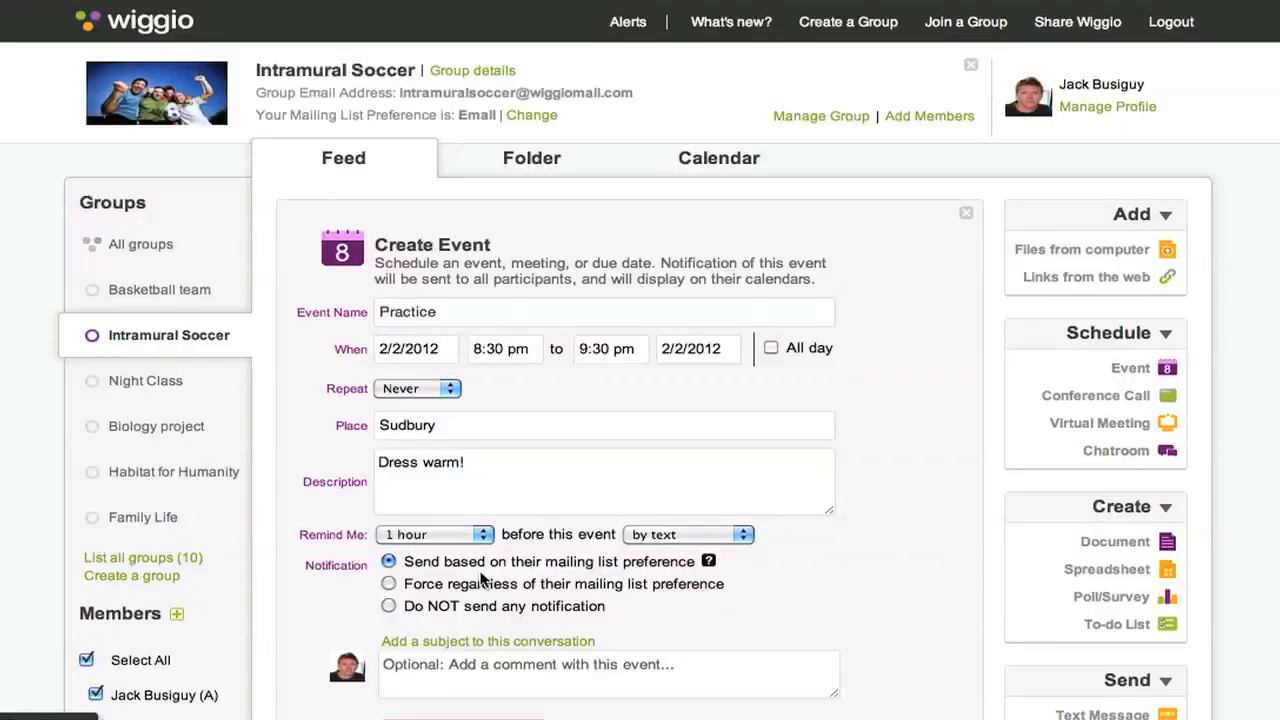
{"action": "scroll", "scroll_direction": "down", "scroll_amount": 3}
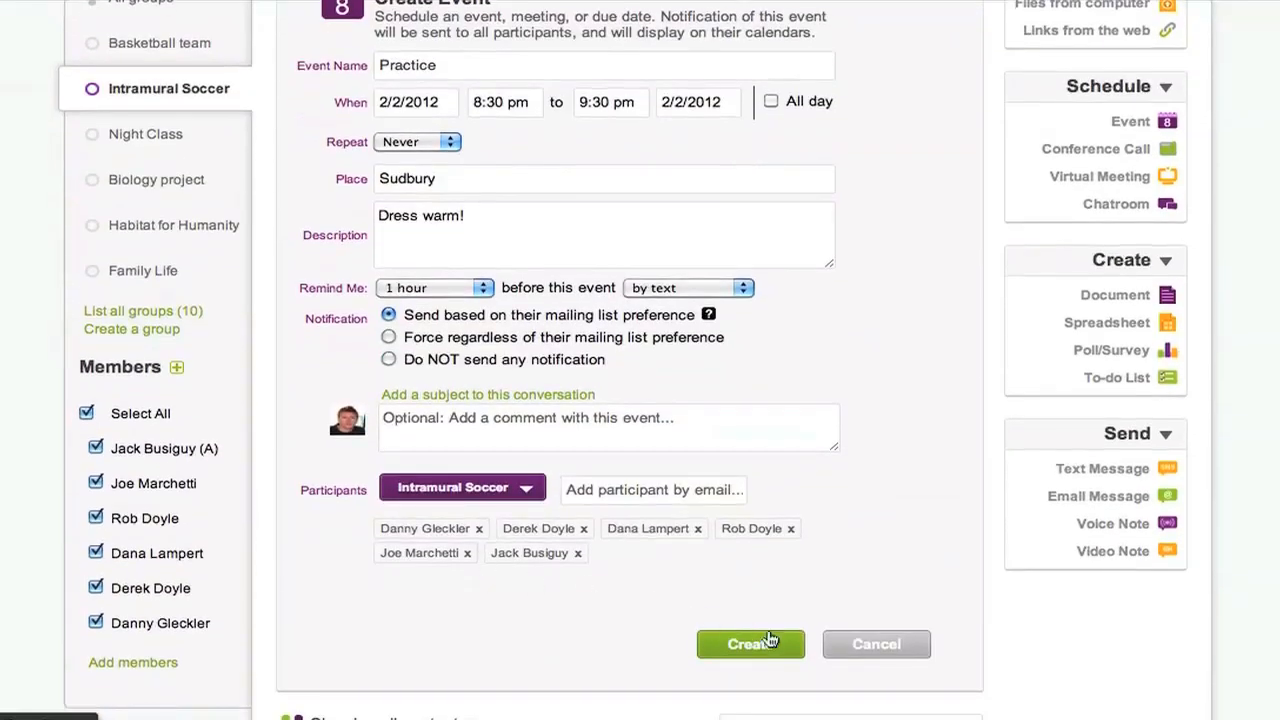
{"action": "left_click", "coordinate": [750, 644]}
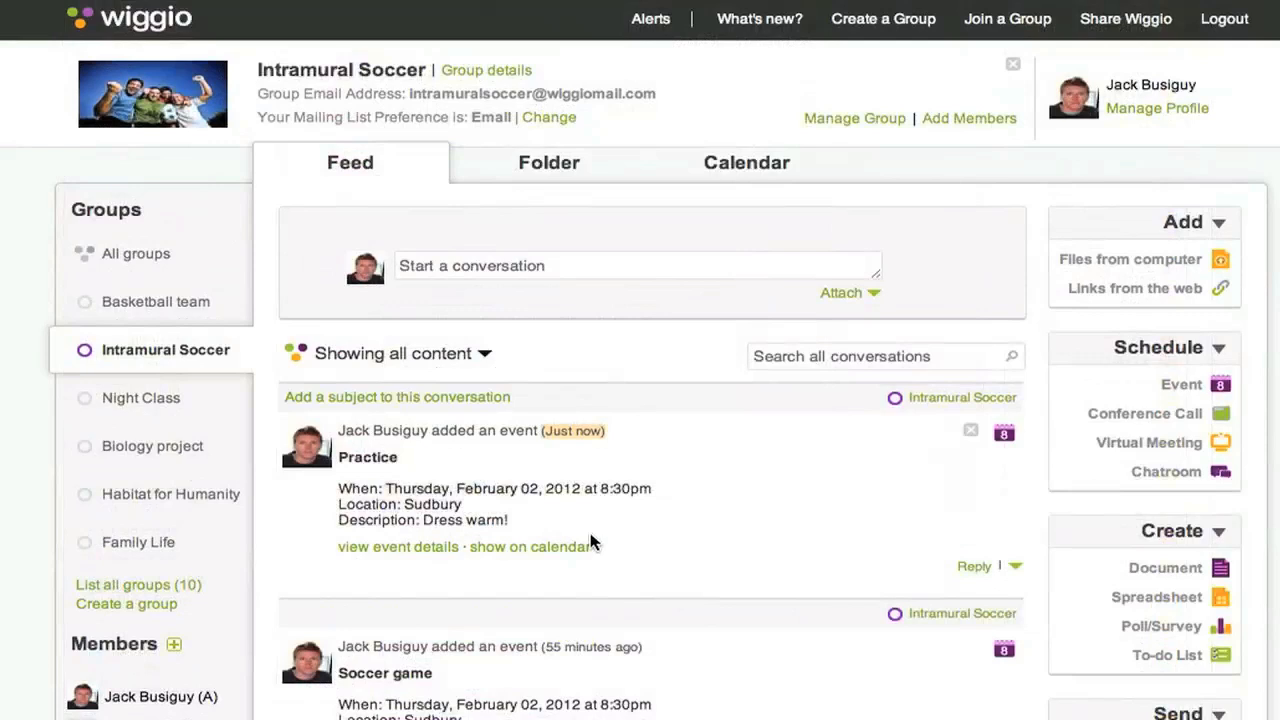
{"action": "mouse_move", "coordinate": [746, 162]}
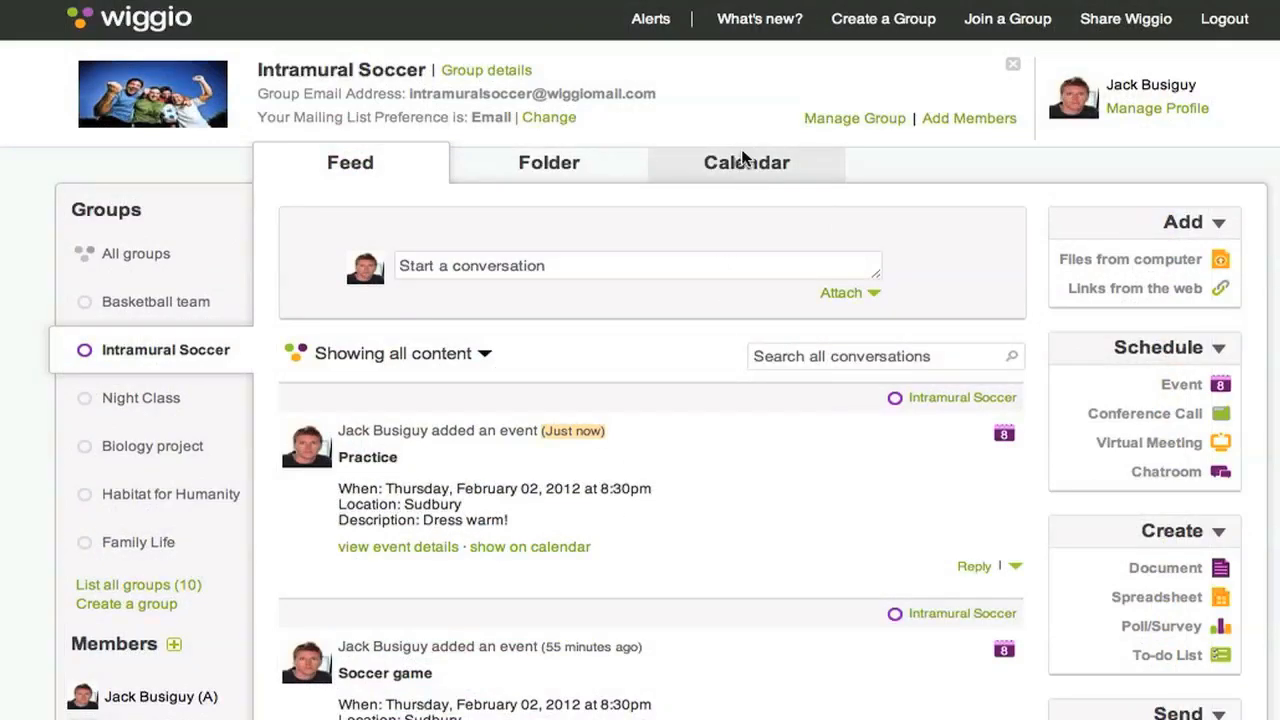
Show the Intramural Soccer calendar for February 2012 with Practice on the 2nd
{"action": "left_click", "coordinate": [746, 162]}
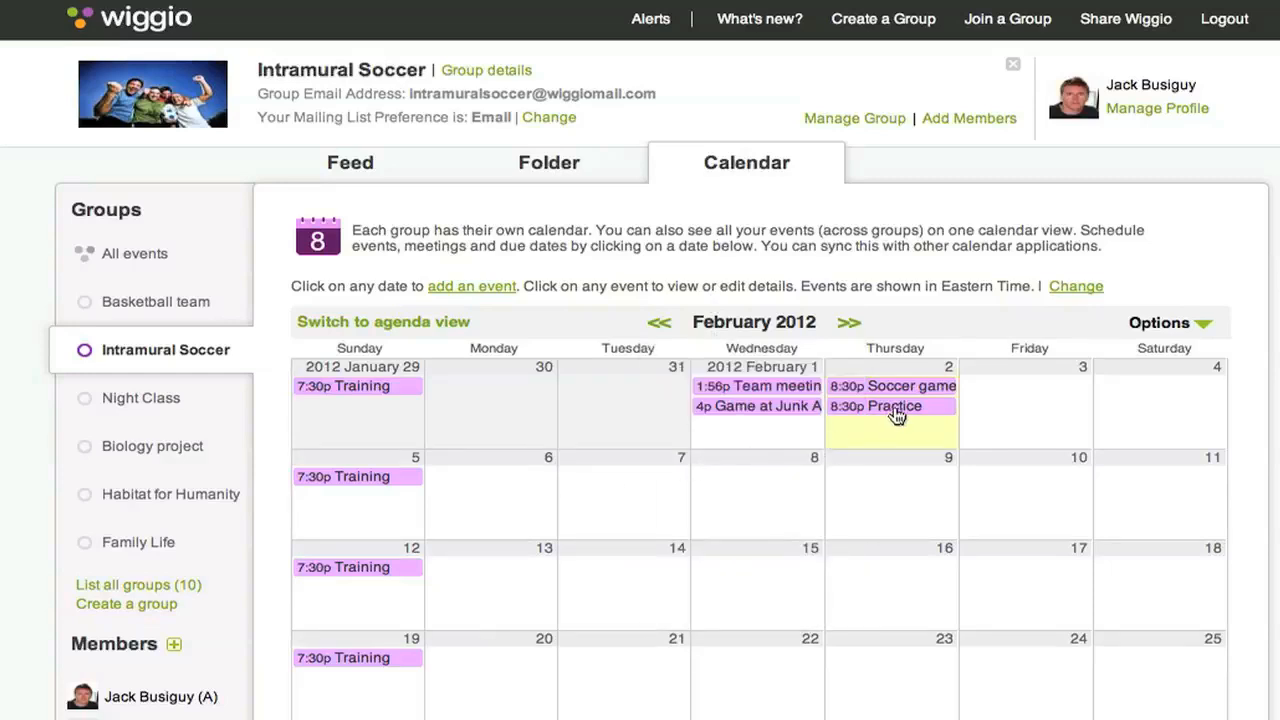
{"action": "left_click", "coordinate": [890, 406]}
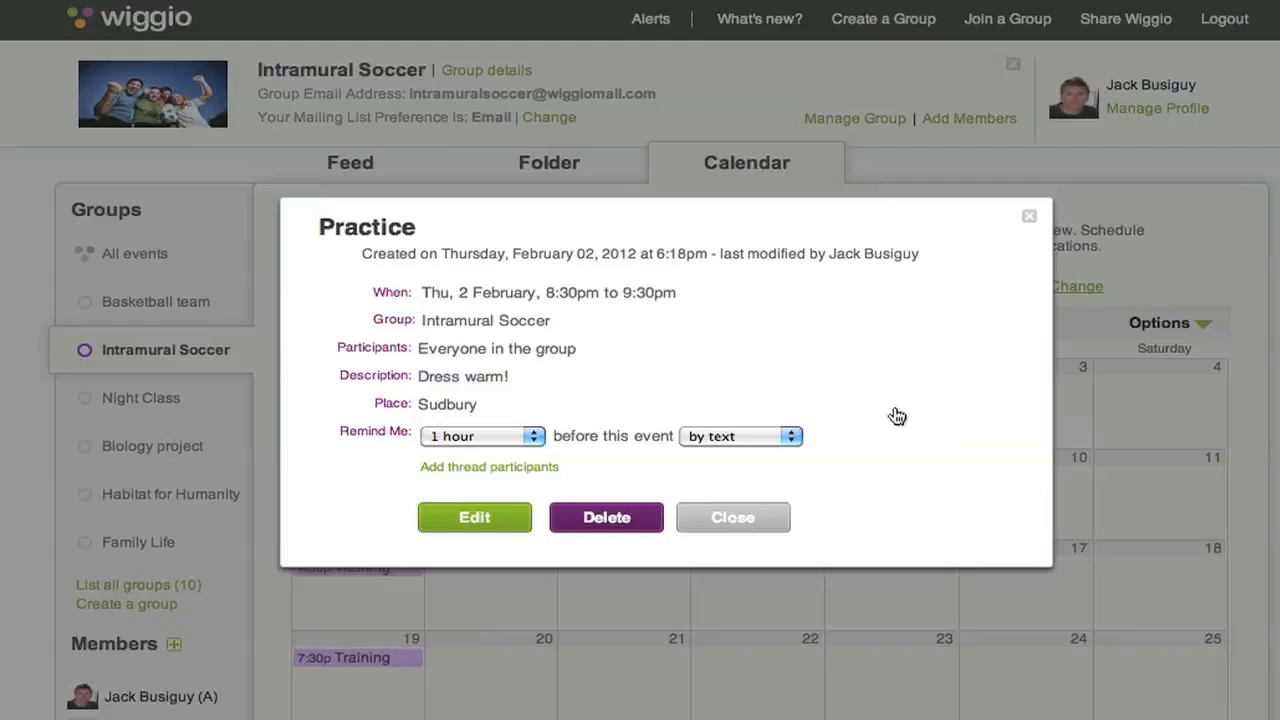
{"action": "mouse_move", "coordinate": [732, 516]}
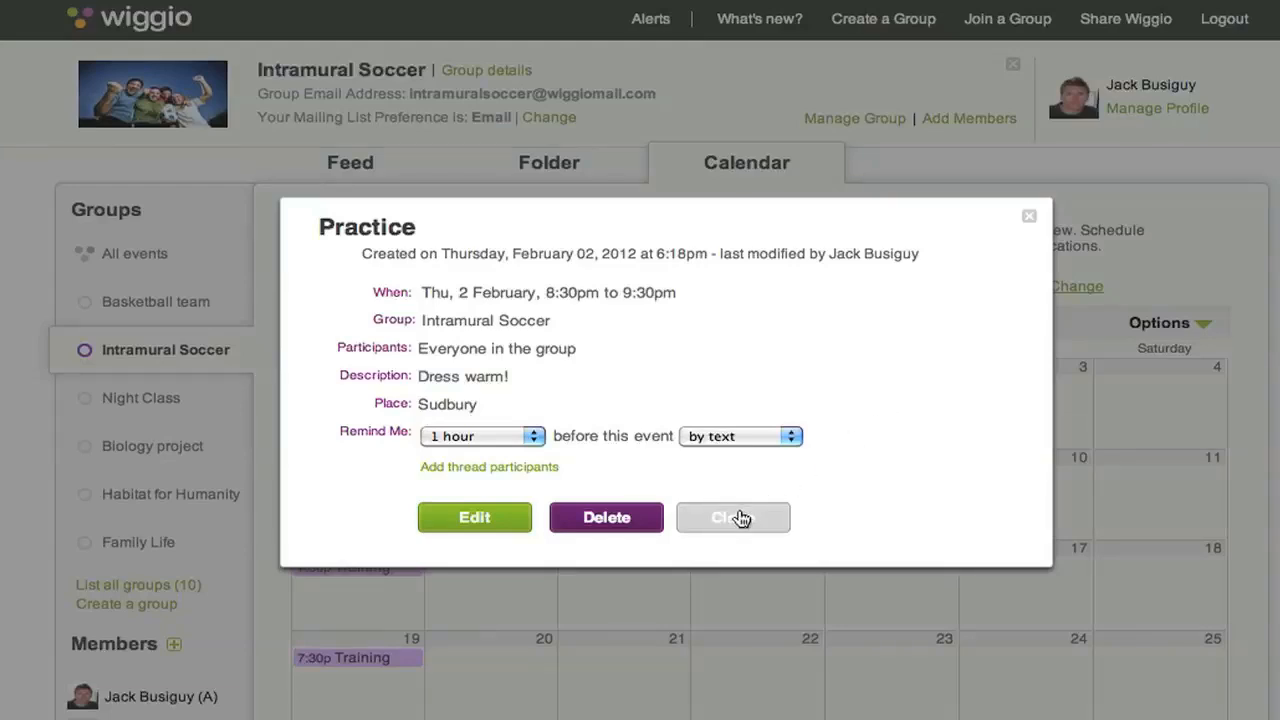
{"action": "left_click", "coordinate": [732, 516]}
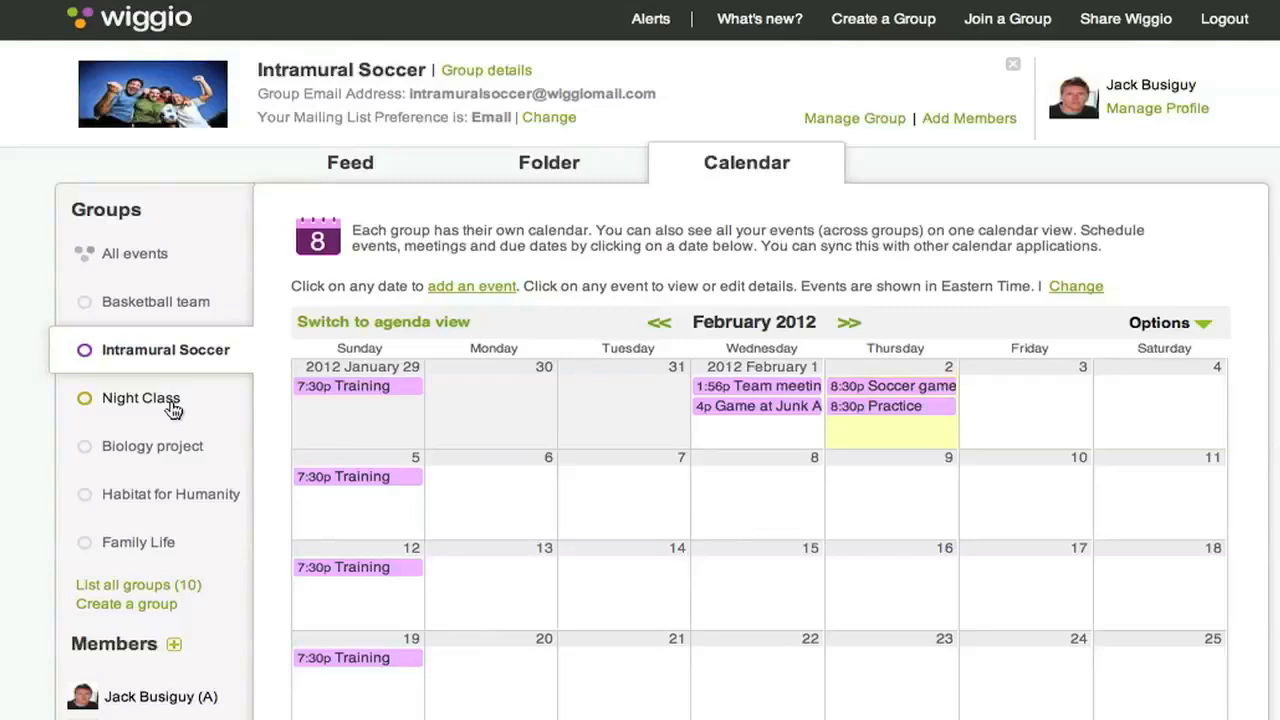
Browse the Night Class and Habitat for Humanity calendars, then show events from all groups
{"action": "left_click", "coordinate": [140, 398]}
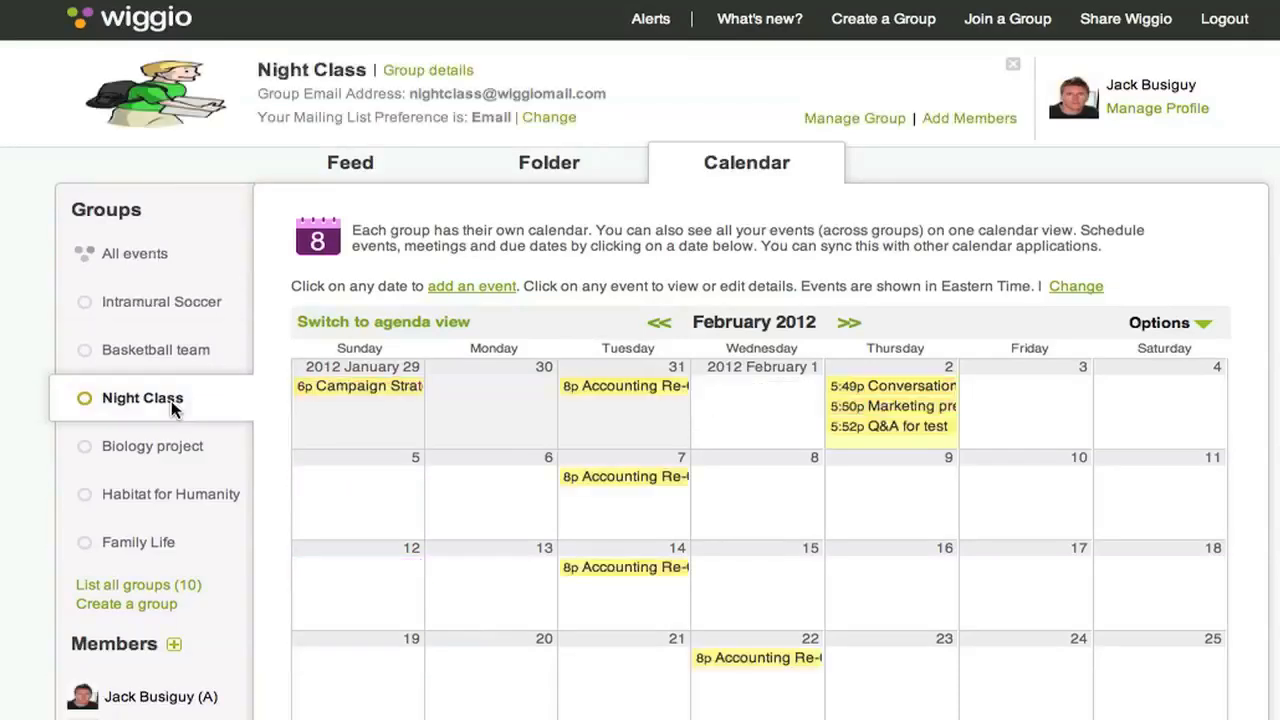
{"action": "left_click", "coordinate": [170, 494]}
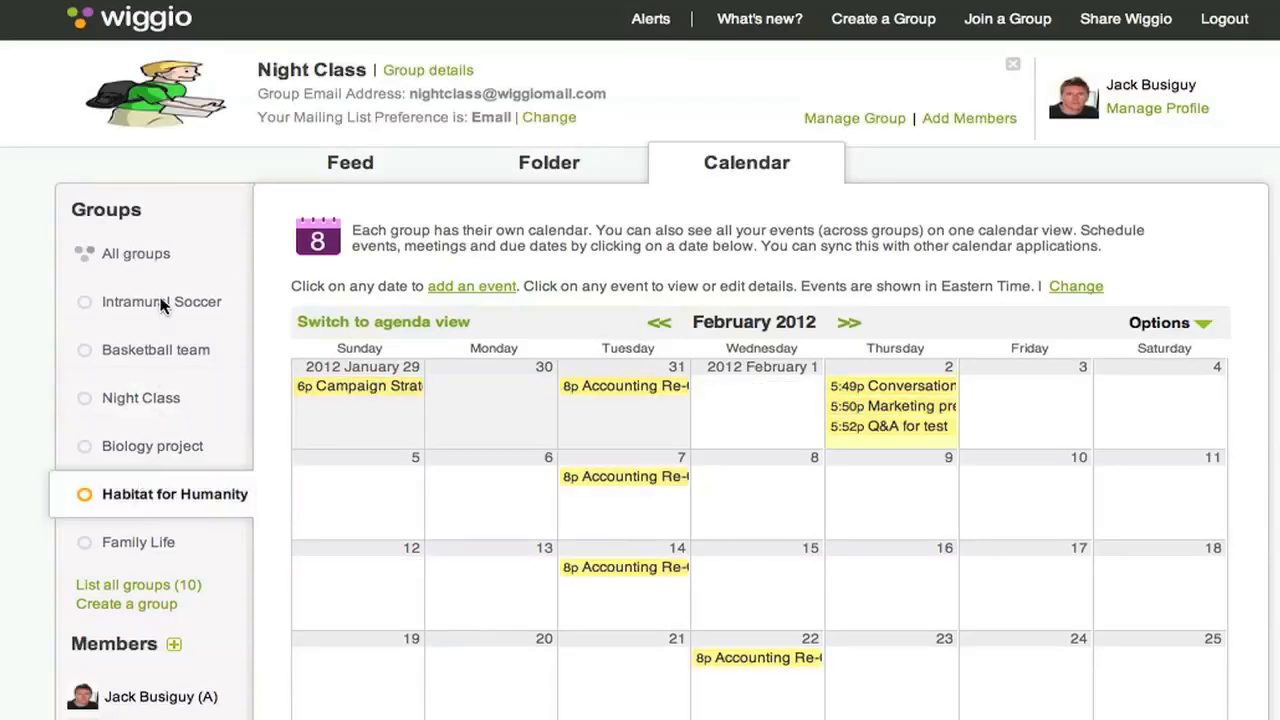
{"action": "left_click", "coordinate": [136, 252]}
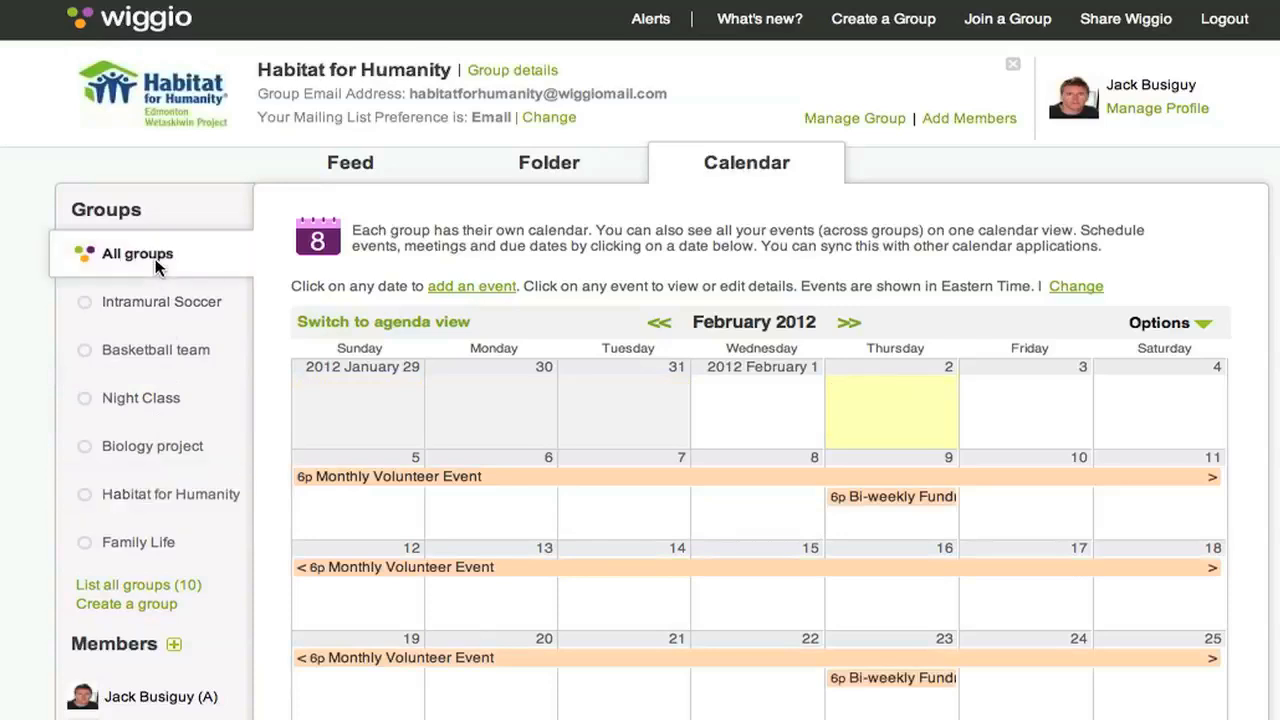
{"action": "left_click", "coordinate": [136, 252]}
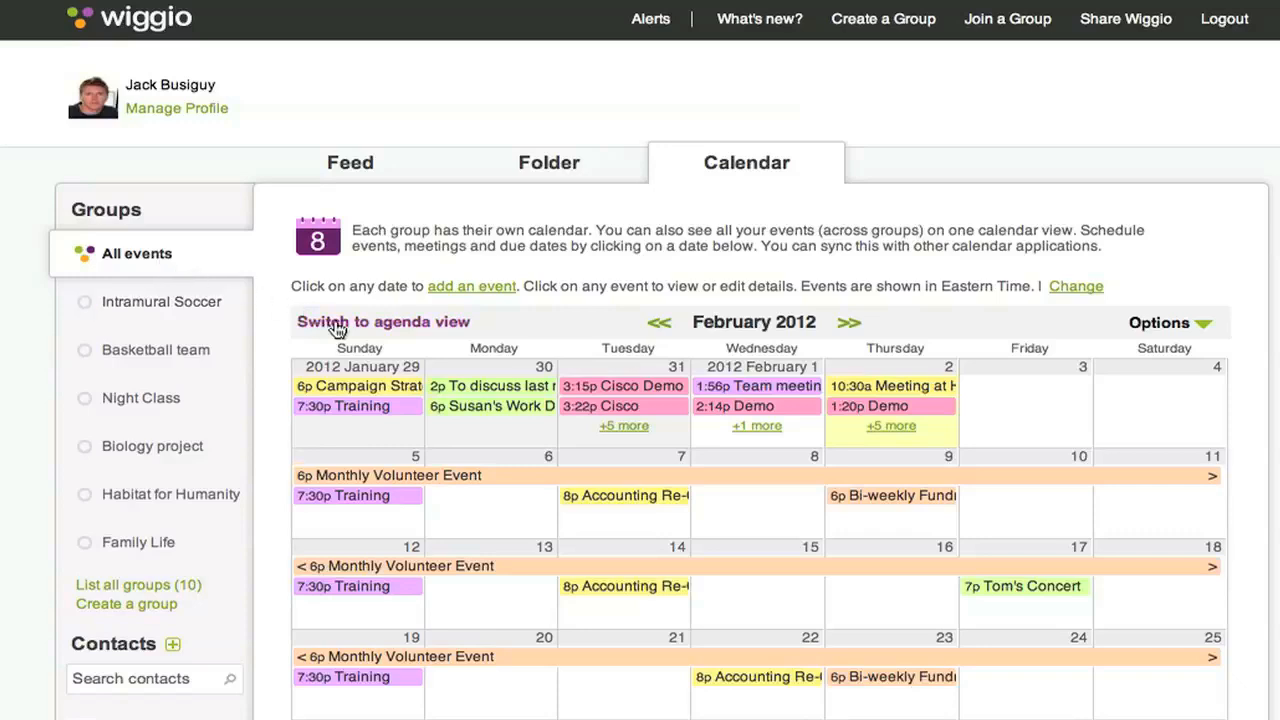
List the events as an agenda and filter it to the Night Class group only
{"action": "left_click", "coordinate": [382, 320]}
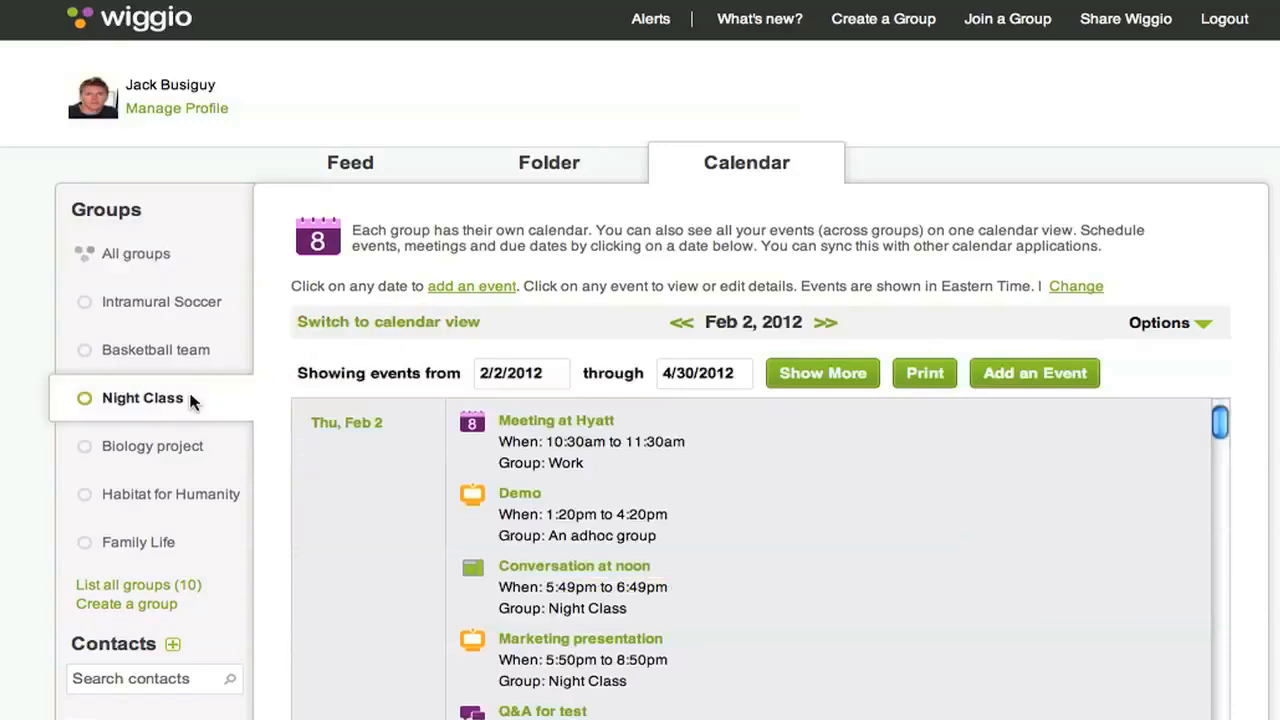
{"action": "left_click", "coordinate": [142, 396]}
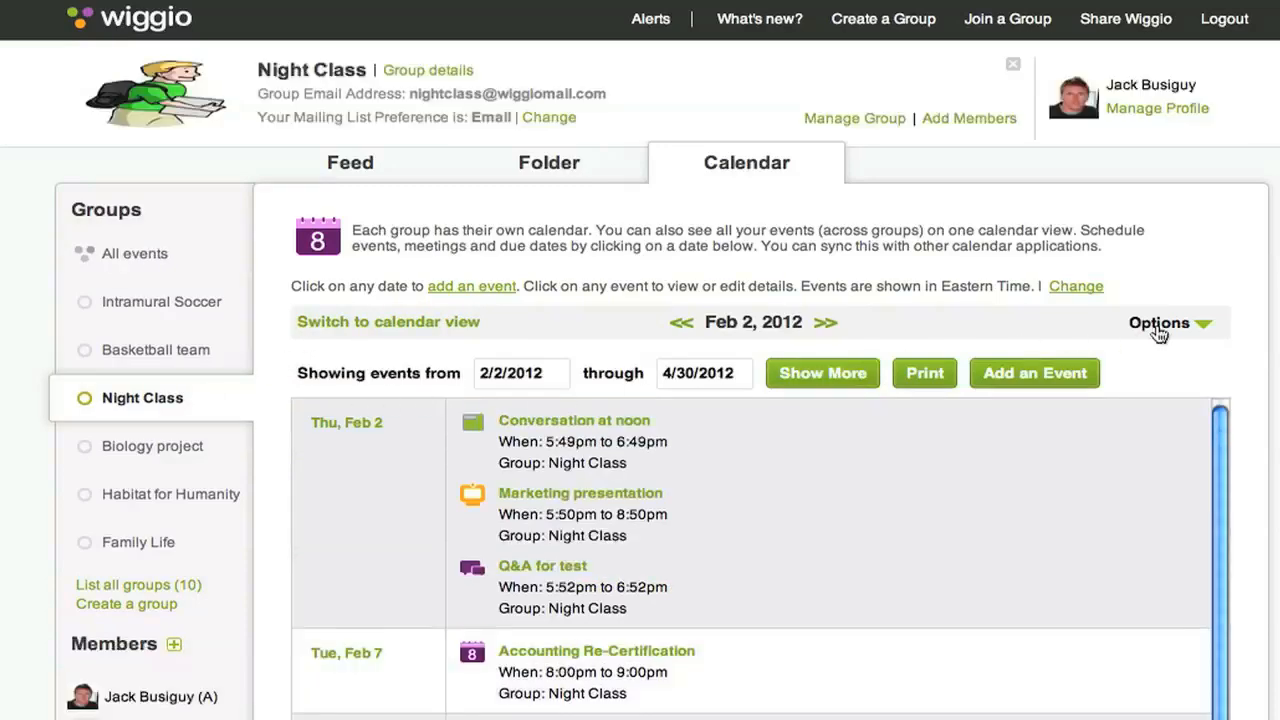
Get the subscription URLs for the Night Class calendar via Export this calendar
{"action": "left_click", "coordinate": [1160, 322]}
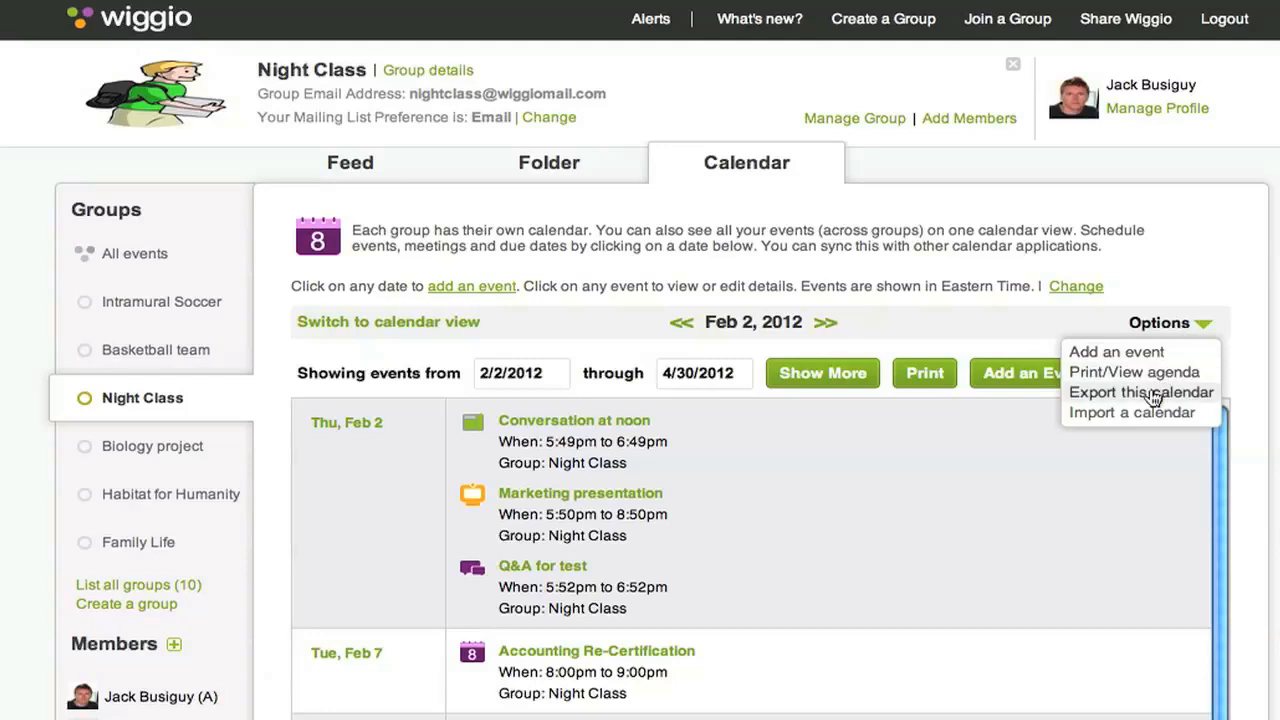
{"action": "left_click", "coordinate": [1140, 392]}
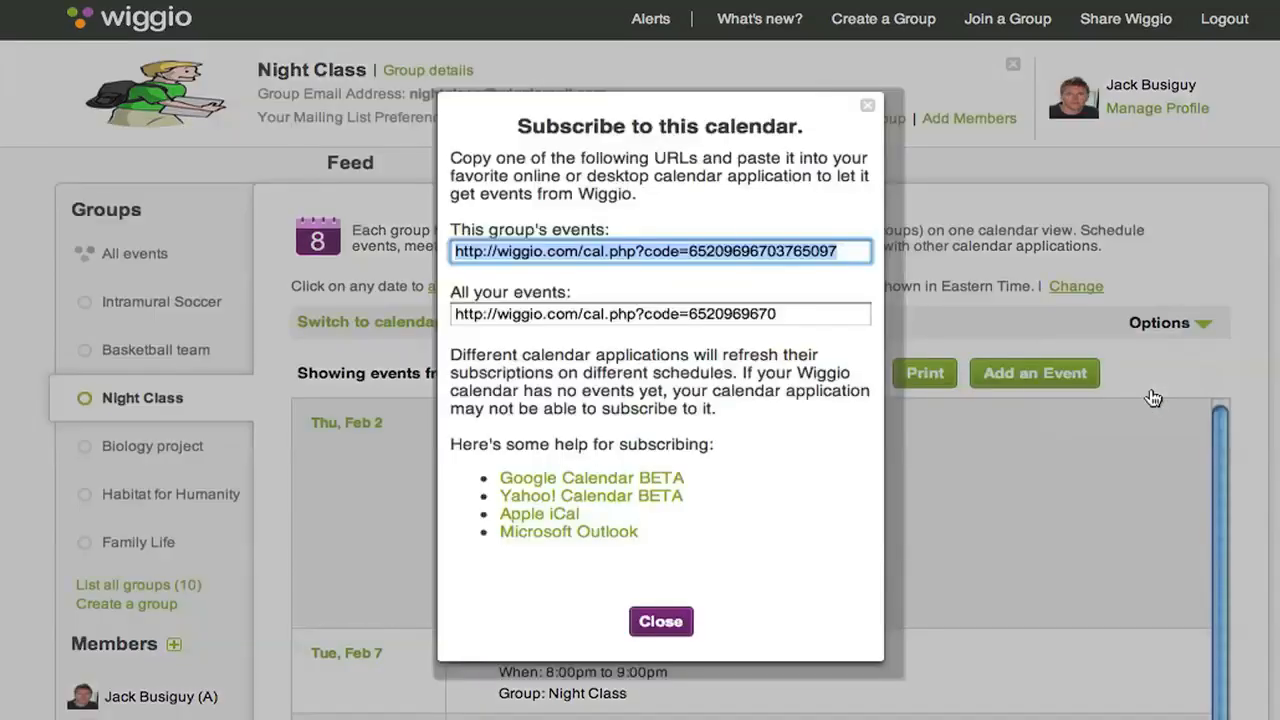
{"action": "mouse_move", "coordinate": [732, 352]}
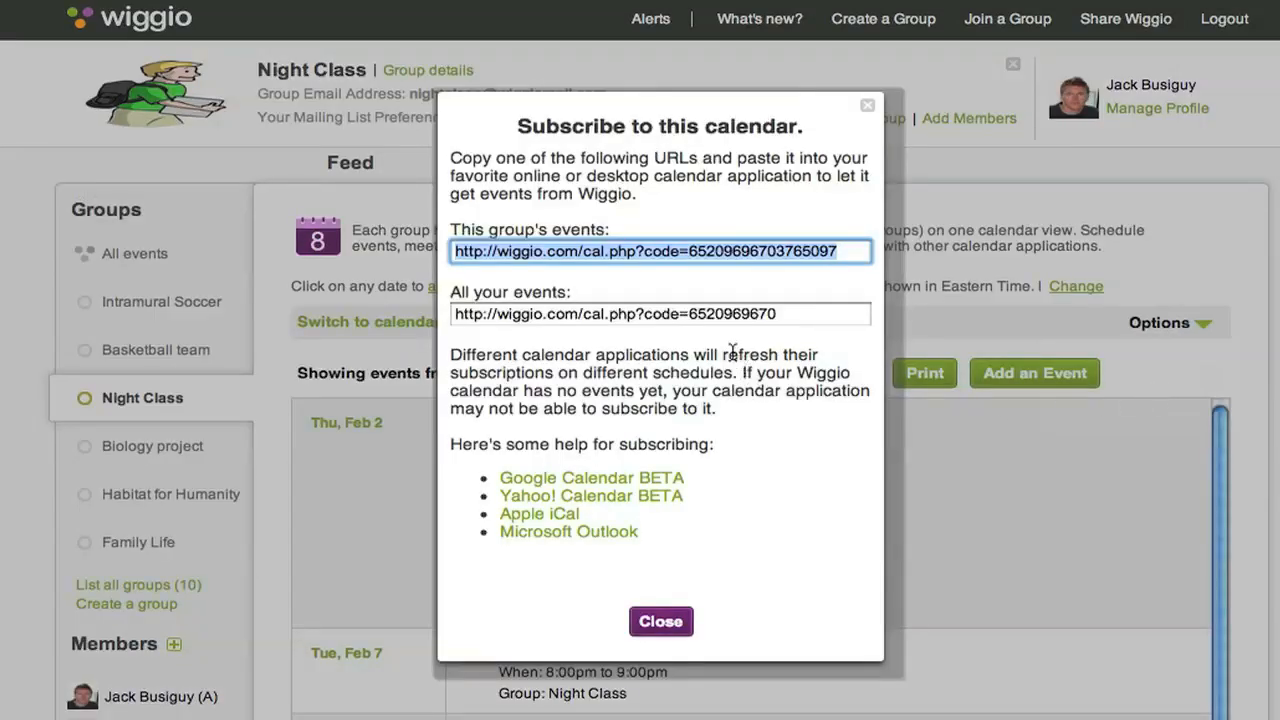